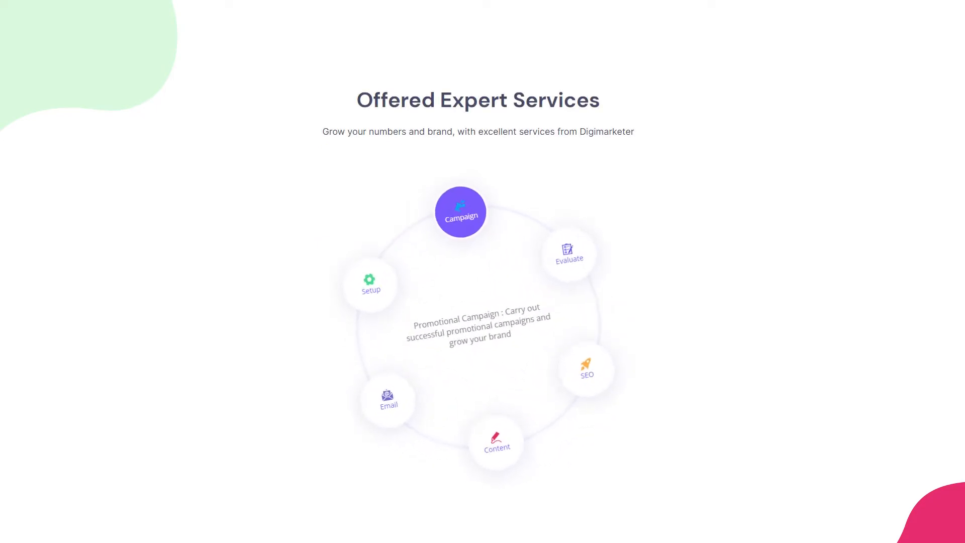
Scroll down to Offered Expert Services and search the Elements panel for 'inter'
{"action": "left_click", "coordinate": [568, 253]}
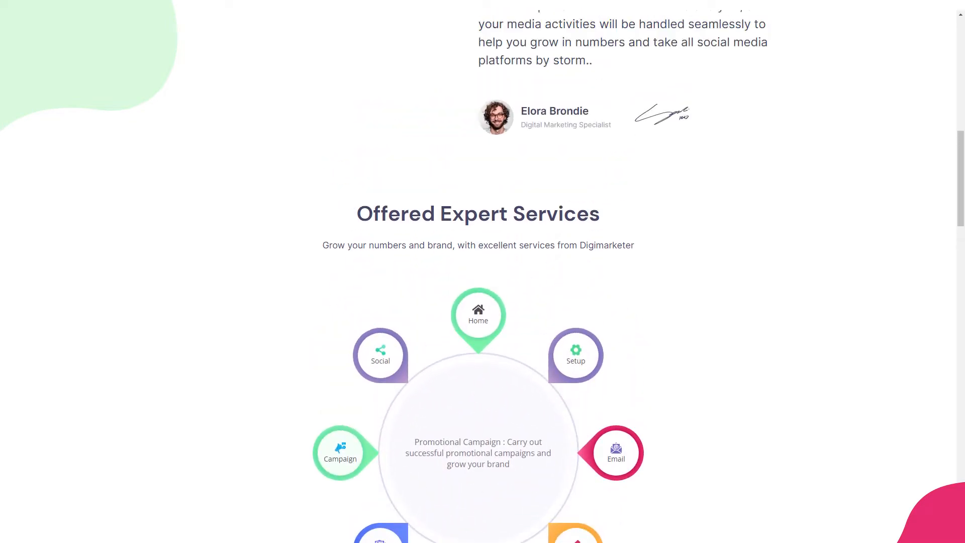
{"action": "scroll", "scroll_direction": "up", "scroll_amount": 3}
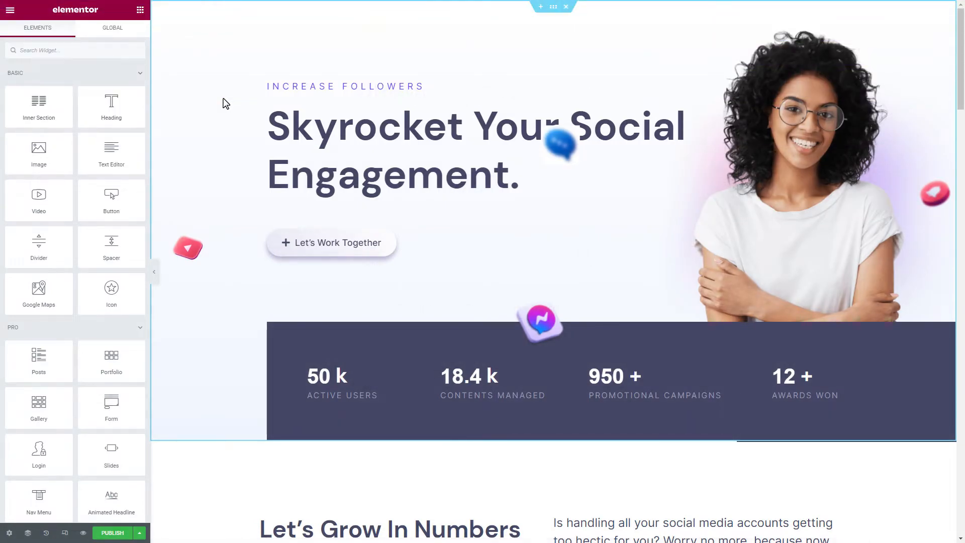
{"action": "scroll", "scroll_direction": "down", "scroll_amount": 3}
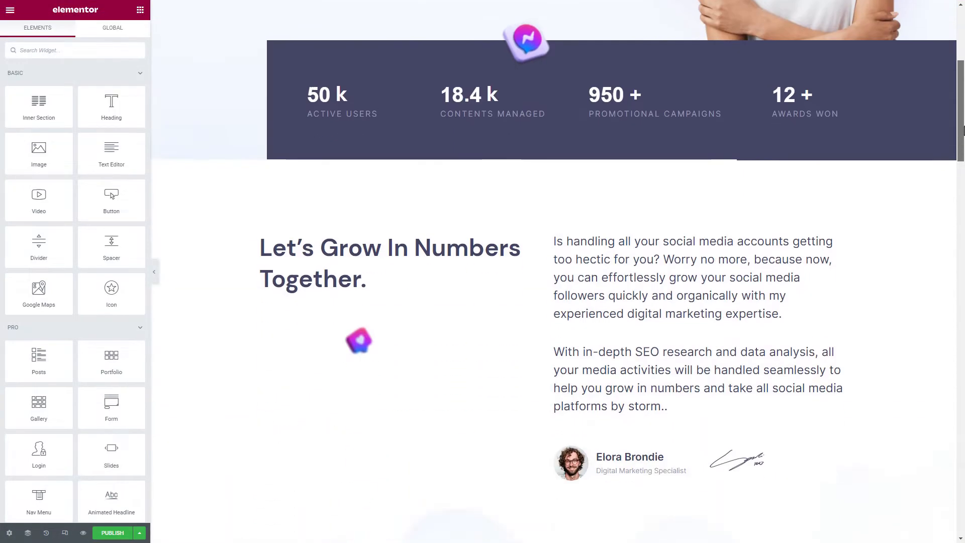
{"action": "scroll", "scroll_direction": "down", "scroll_amount": 3}
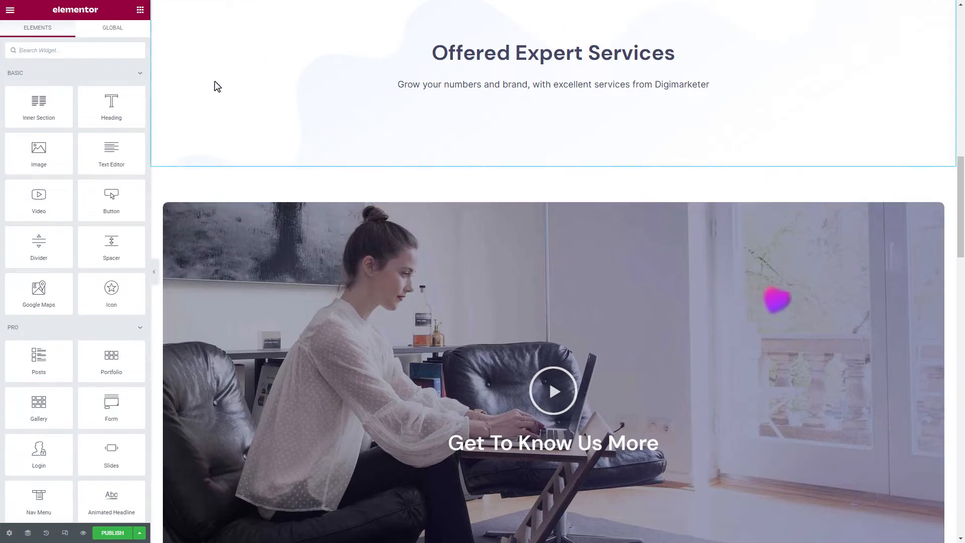
{"action": "type", "text": "interactive"}
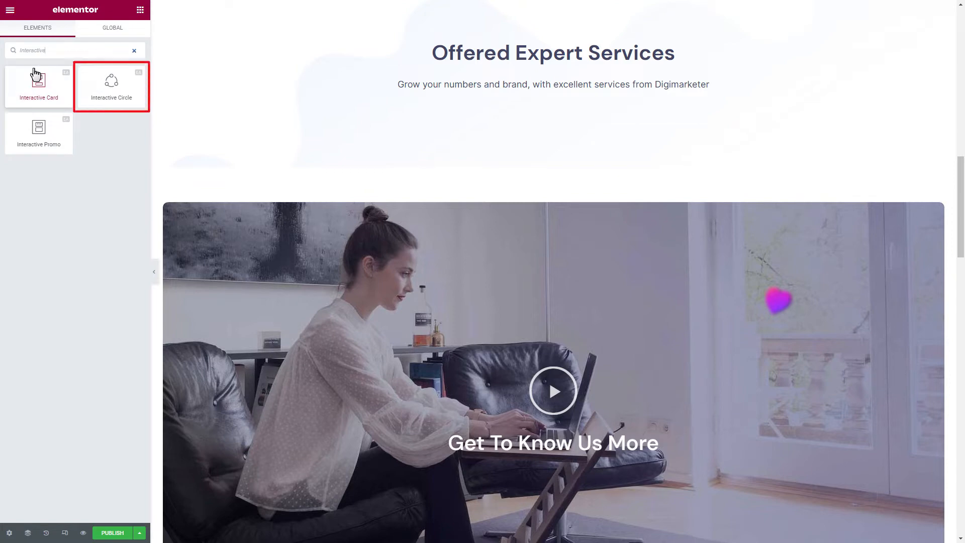
Drop an Interactive Circle under the section heading, try Presets 2 and 4, and keep Preset 3
{"action": "left_click_drag", "start_coordinate": [111, 85], "coordinate": [139, 91]}
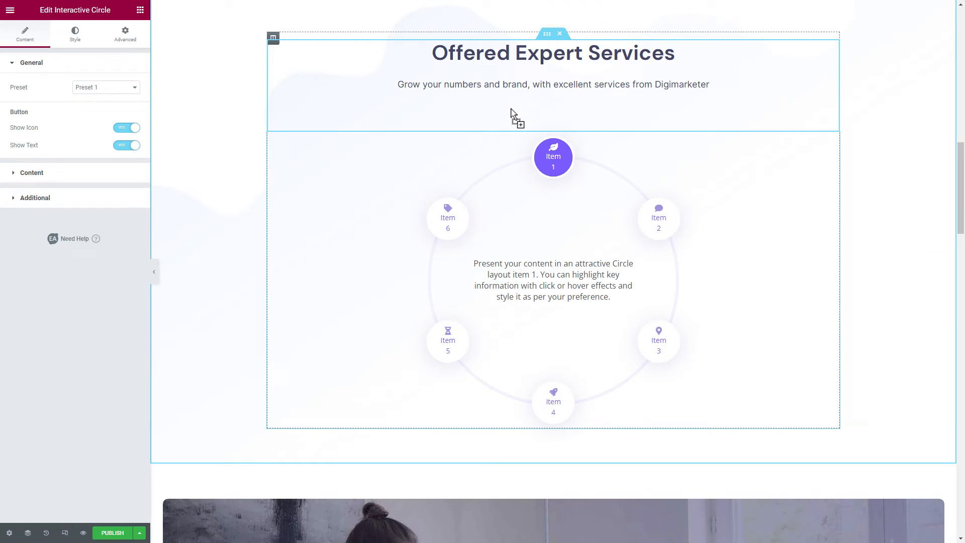
{"action": "left_click", "coordinate": [105, 87]}
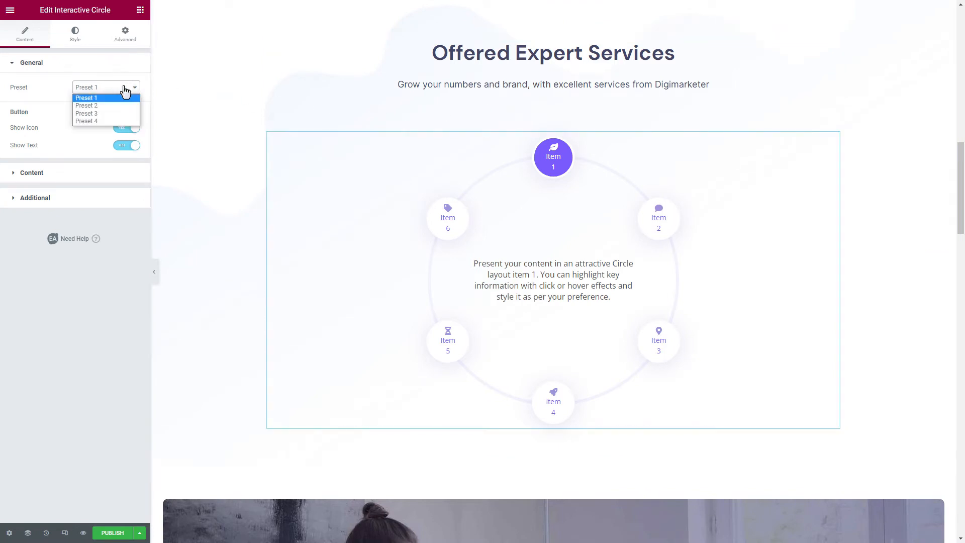
{"action": "left_click", "coordinate": [86, 106]}
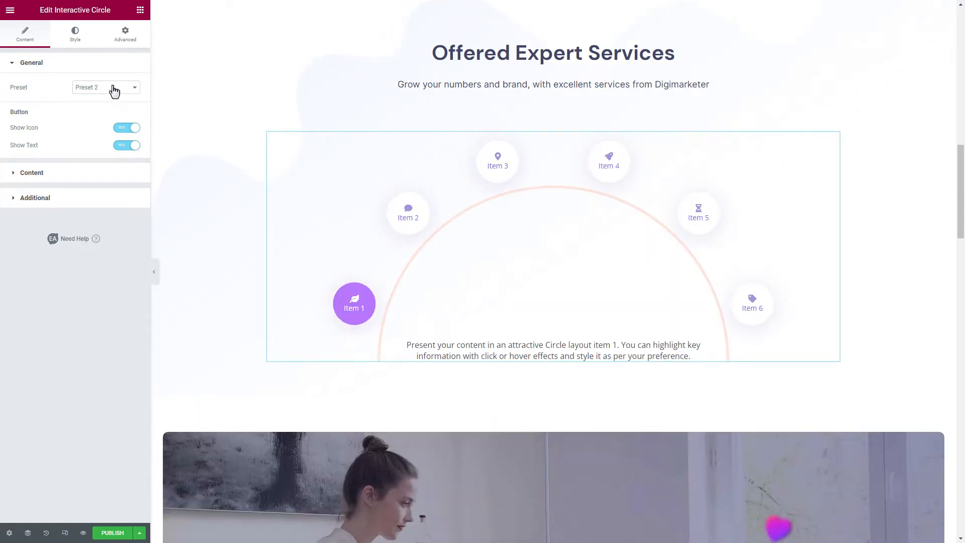
{"action": "left_click", "coordinate": [105, 87]}
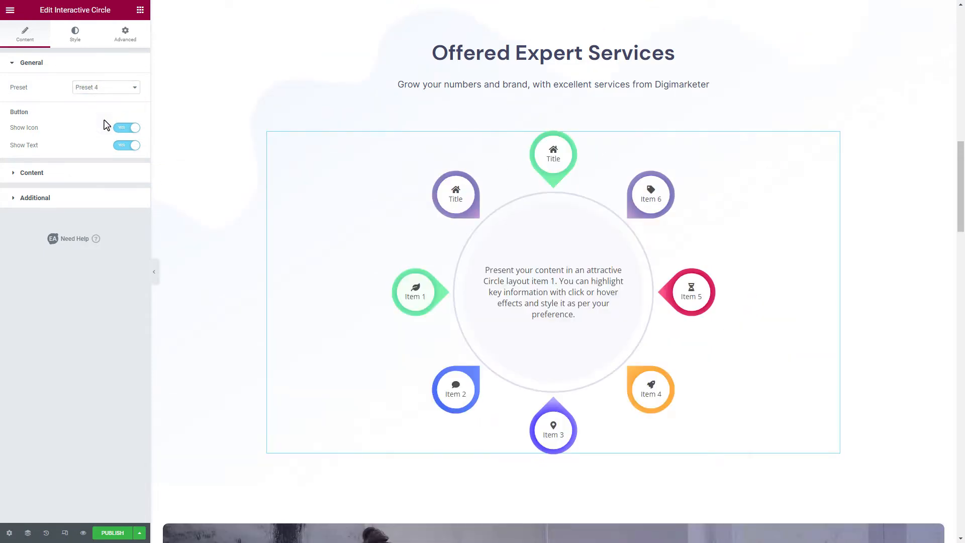
{"action": "left_click", "coordinate": [104, 87]}
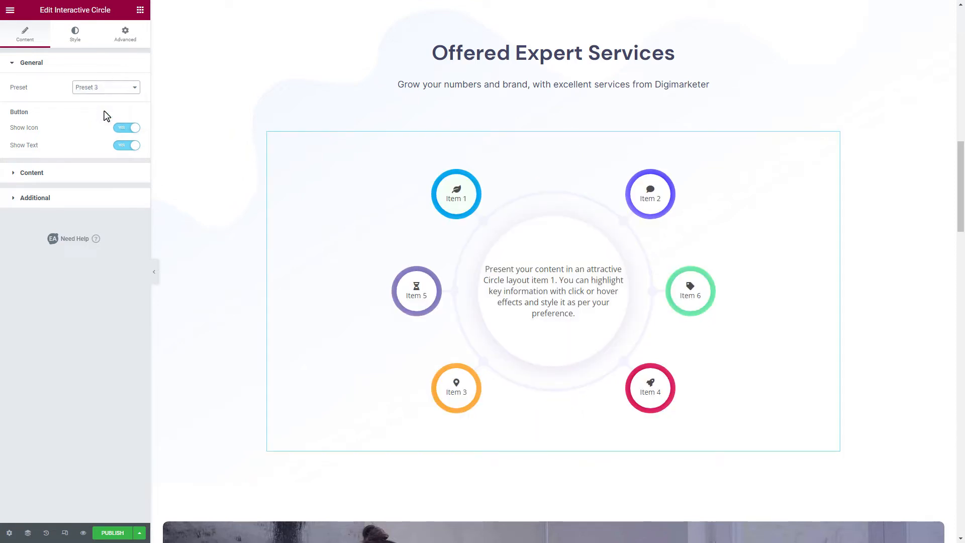
{"action": "left_click", "coordinate": [127, 128]}
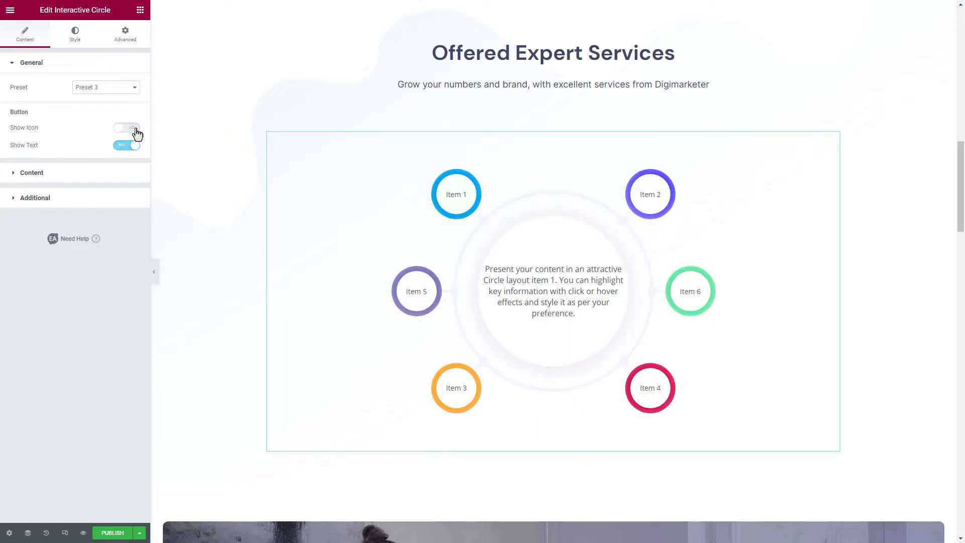
{"action": "left_click", "coordinate": [127, 127]}
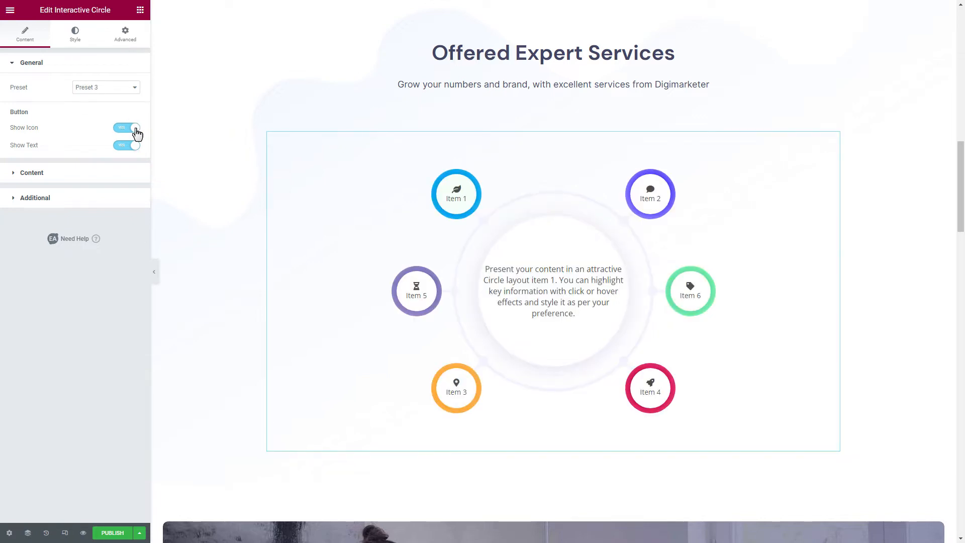
{"action": "left_click", "coordinate": [127, 145]}
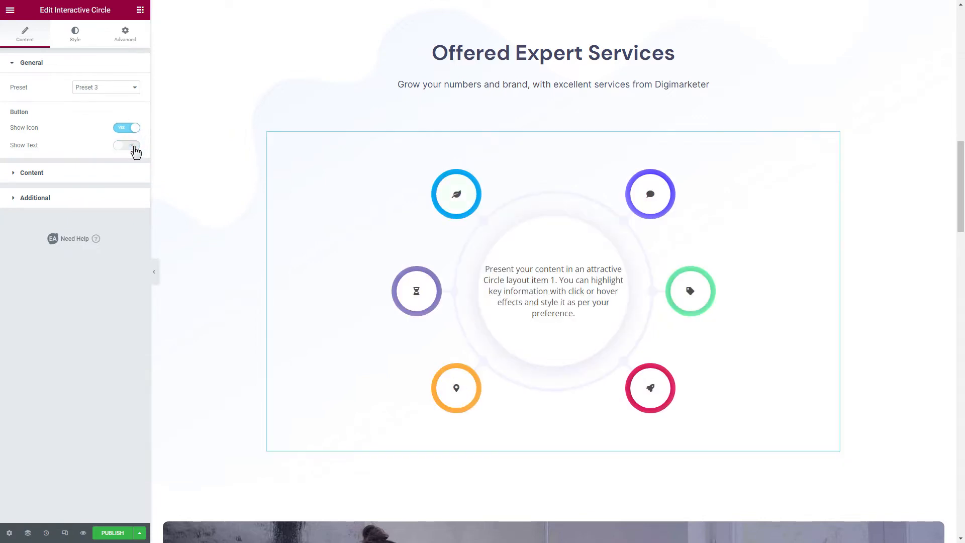
{"action": "left_click", "coordinate": [127, 145]}
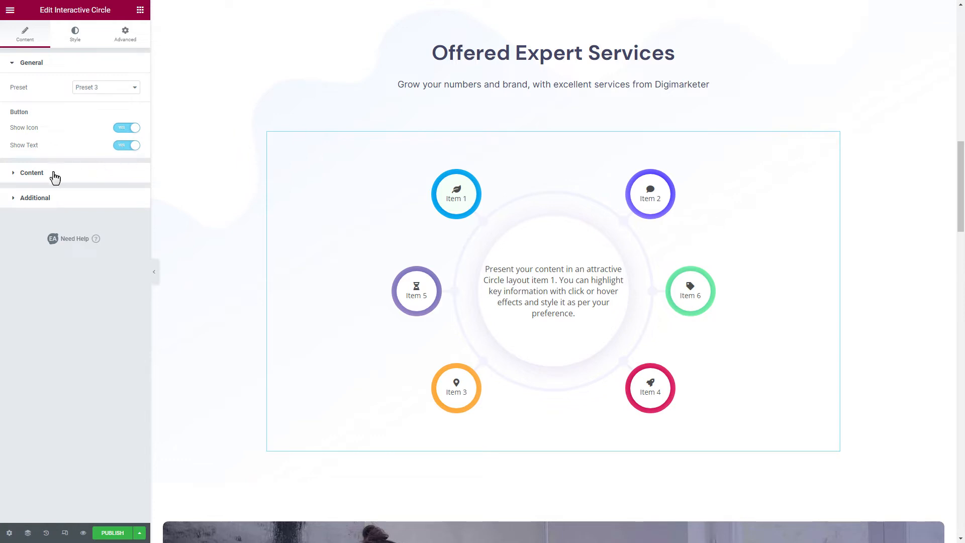
Expand Item 1 under Content and change its Short Title to 'Campaign'
{"action": "left_click", "coordinate": [32, 172]}
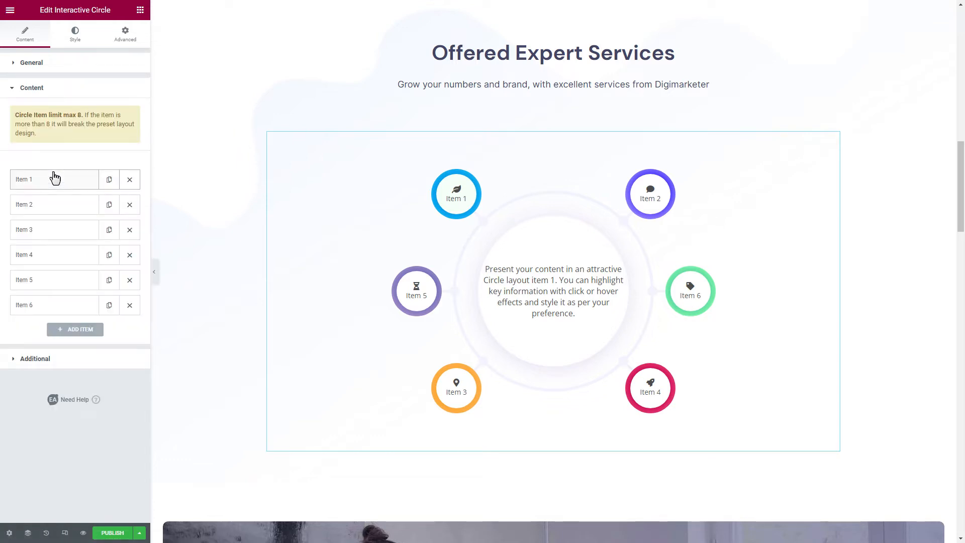
{"action": "left_click", "coordinate": [25, 179]}
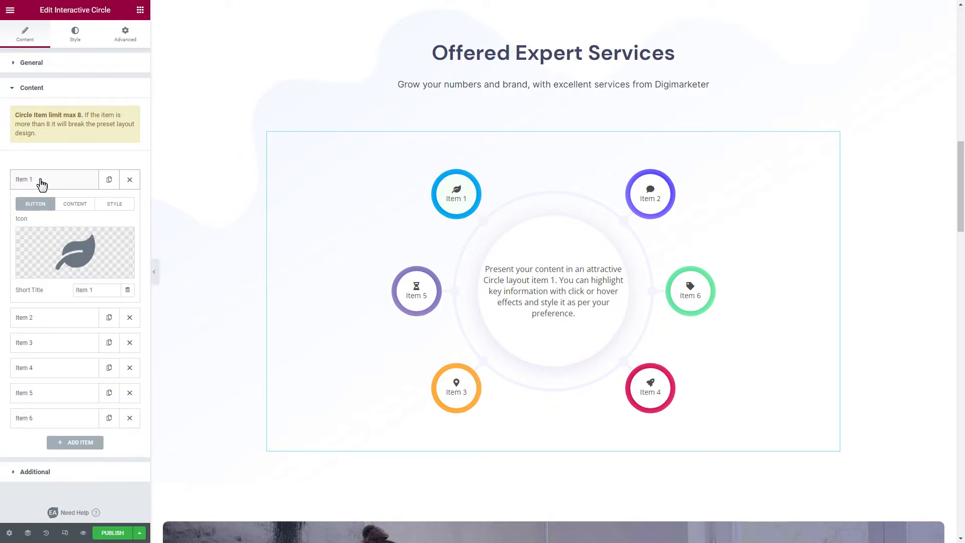
{"action": "left_click", "coordinate": [94, 290]}
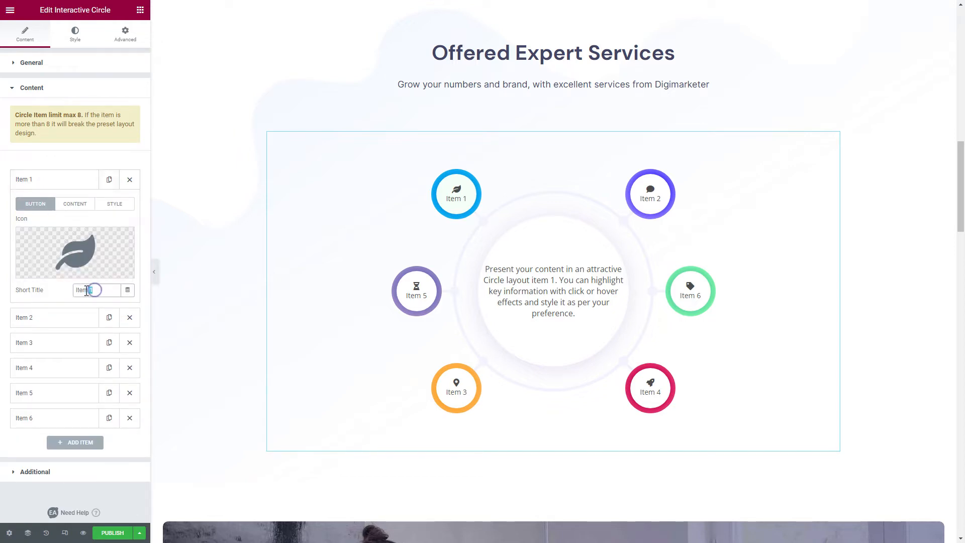
{"action": "type", "text": "Campaign"}
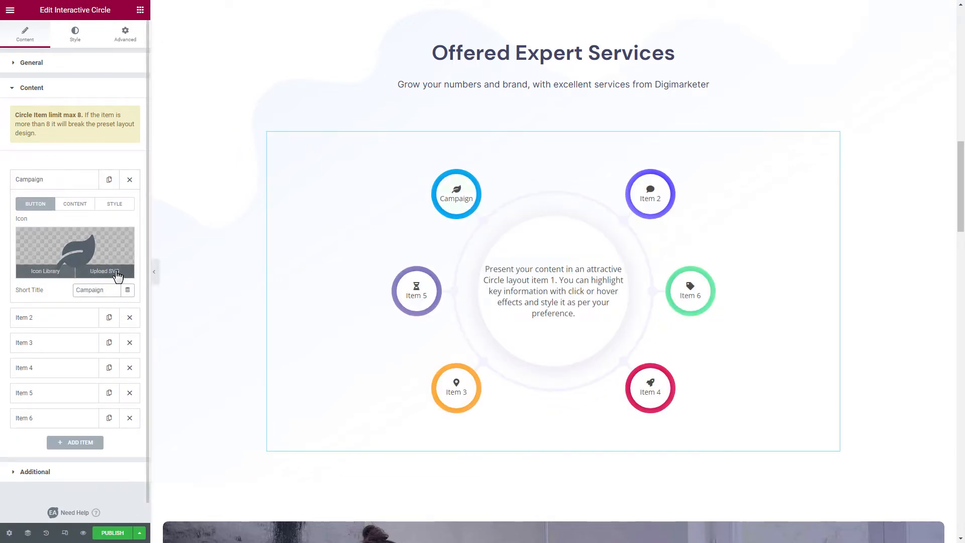
Set the Campaign item's icon to the uploaded Campaign.svg megaphone from the Media Library
{"action": "left_click", "coordinate": [117, 271]}
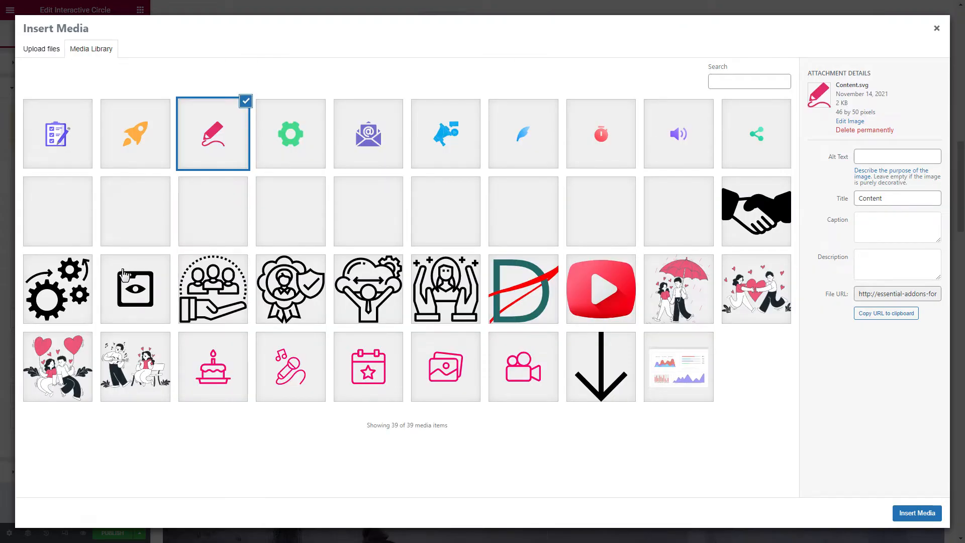
{"action": "left_click", "coordinate": [445, 134]}
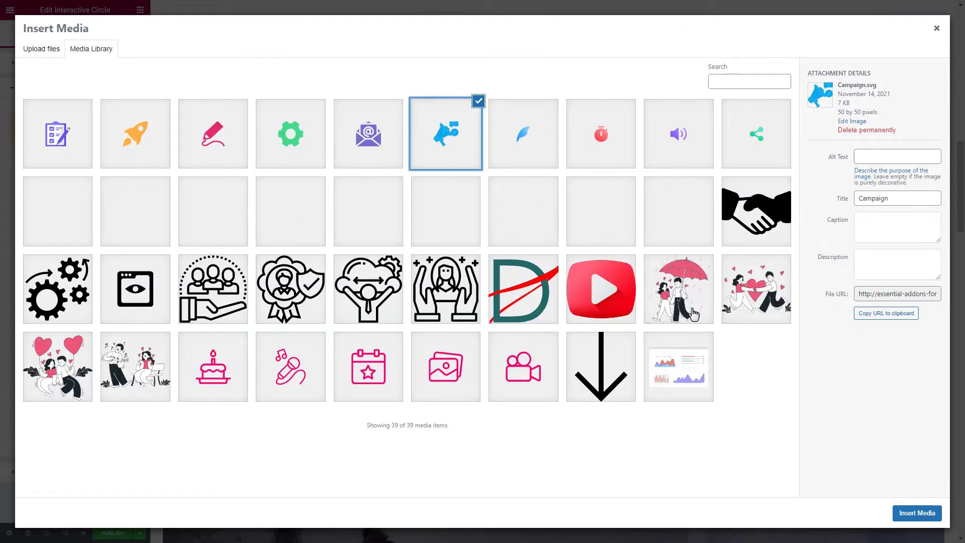
{"action": "left_click", "coordinate": [917, 513]}
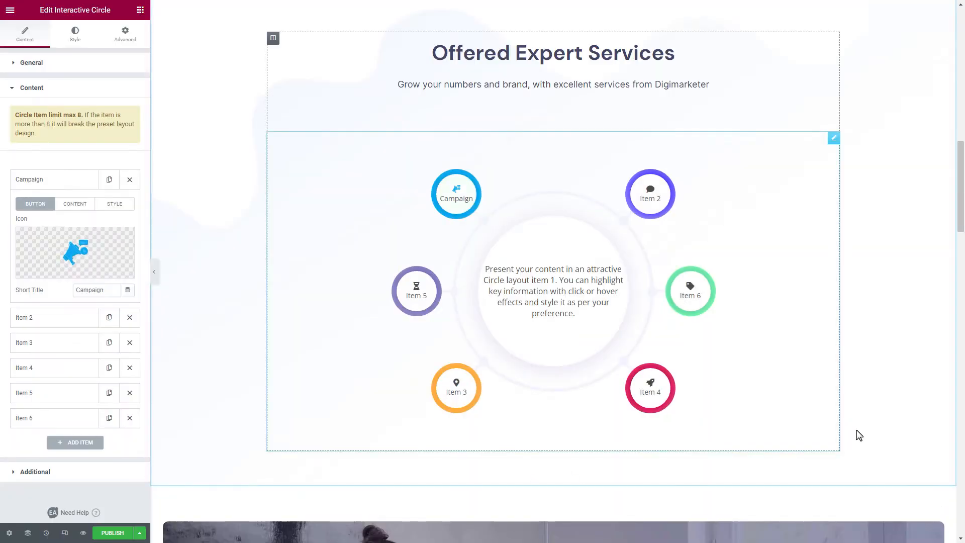
{"action": "mouse_move", "coordinate": [827, 428]}
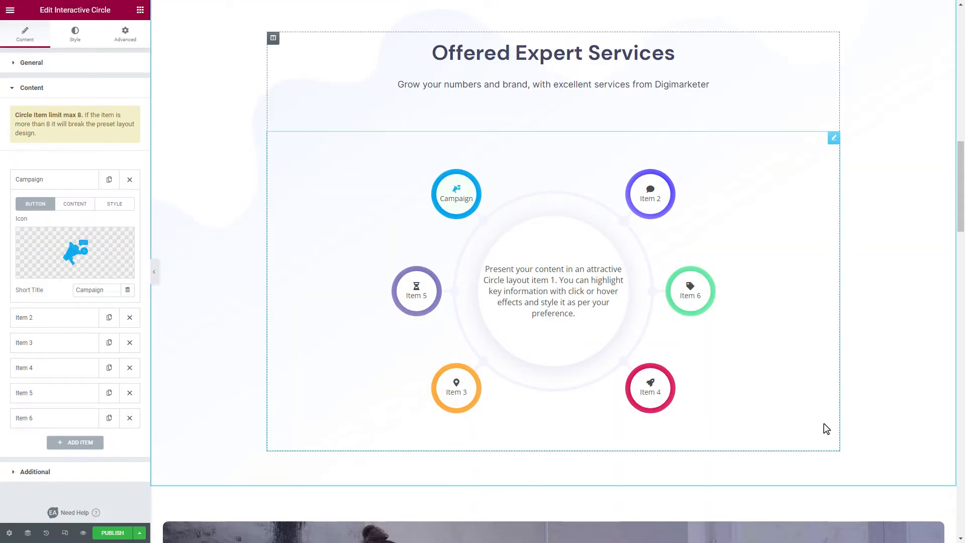
{"action": "mouse_move", "coordinate": [804, 422]}
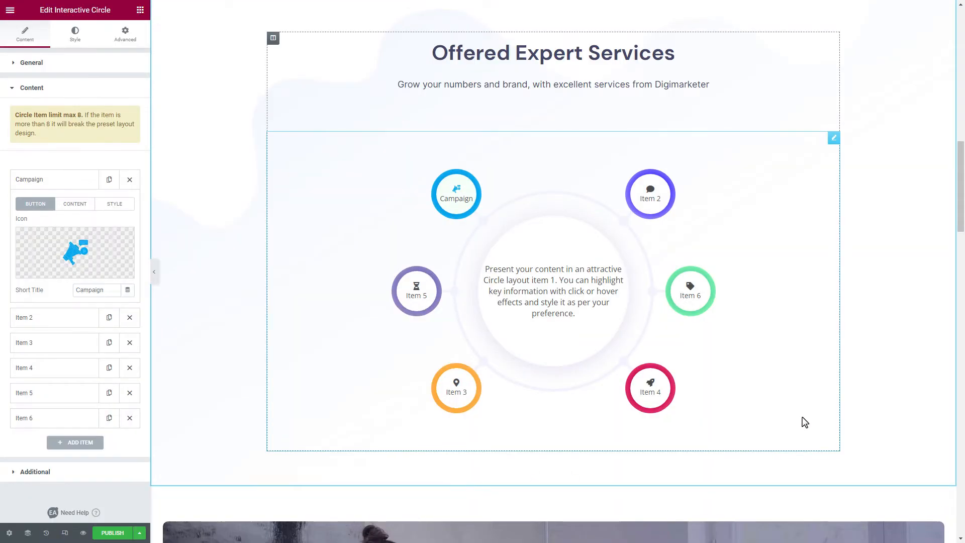
Set the Campaign tab content to 'Promotional Campaign : Carry out successful promotional campaigns…'
{"action": "left_click", "coordinate": [75, 203]}
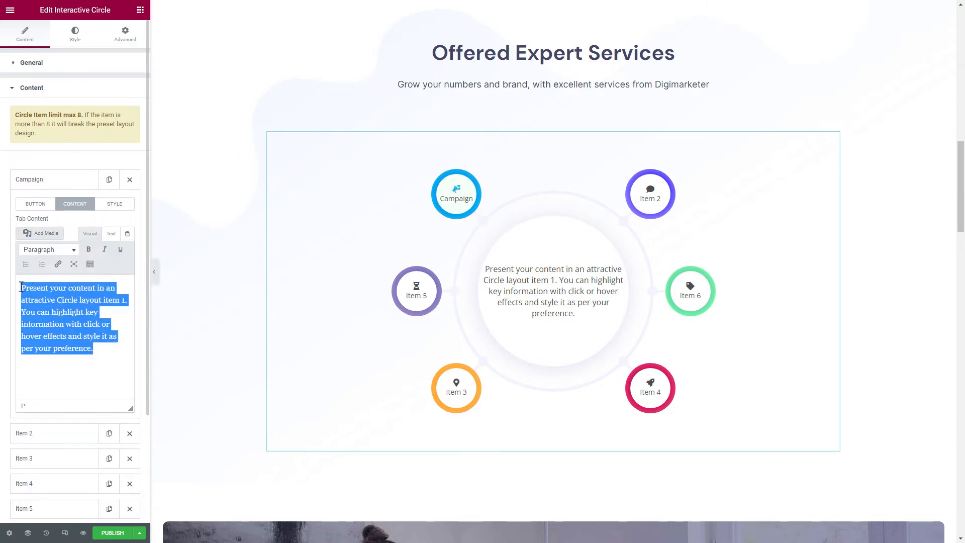
{"action": "type", "text": "Promotional Campaign : Carry out successful promotional campaigns and grow your brand"}
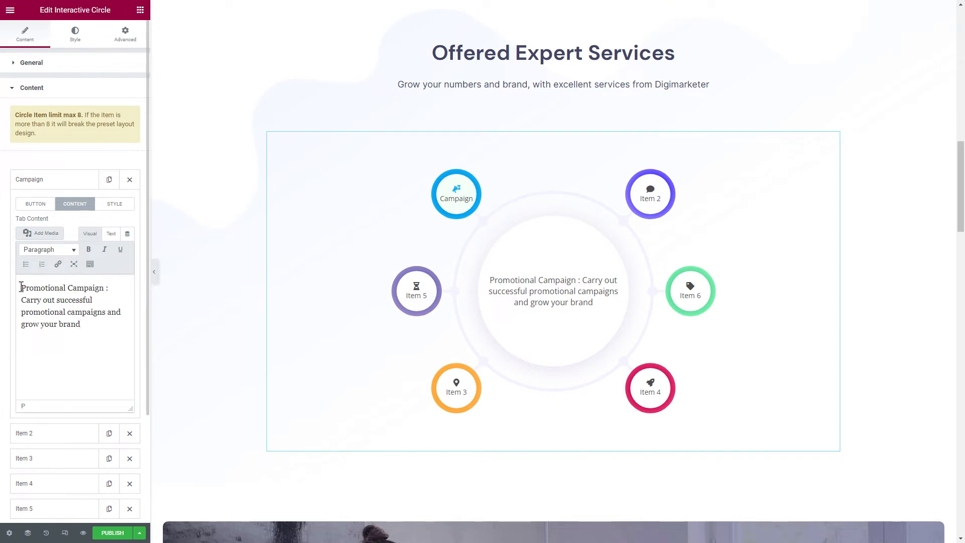
Try a gradient background on the Campaign item's style, then move on to Additional settings
{"action": "left_click", "coordinate": [114, 203]}
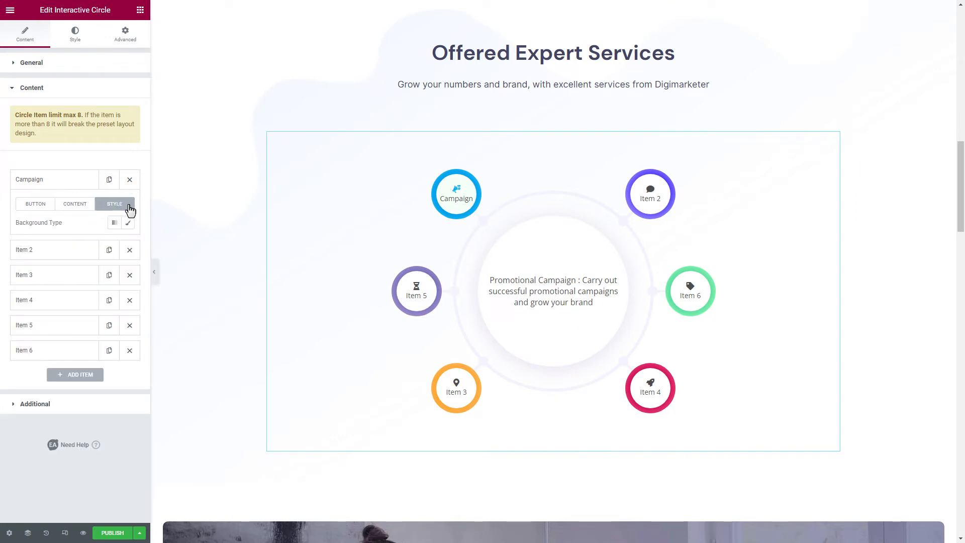
{"action": "left_click", "coordinate": [129, 223]}
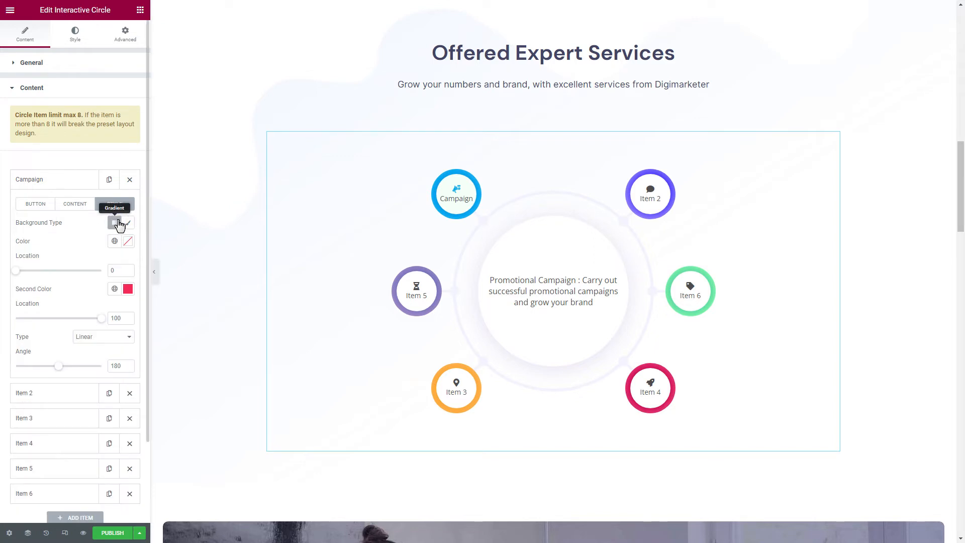
{"action": "left_click", "coordinate": [129, 241]}
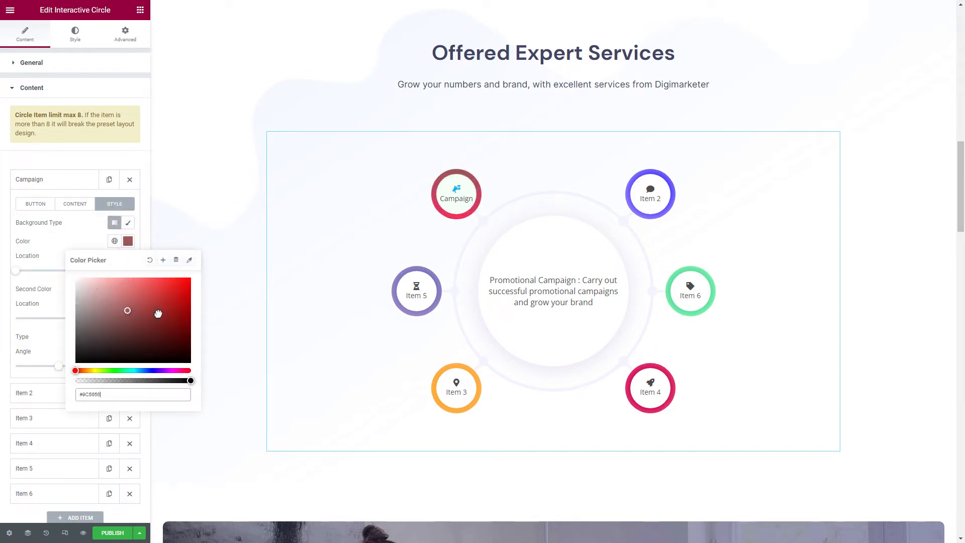
{"action": "left_click", "coordinate": [149, 260]}
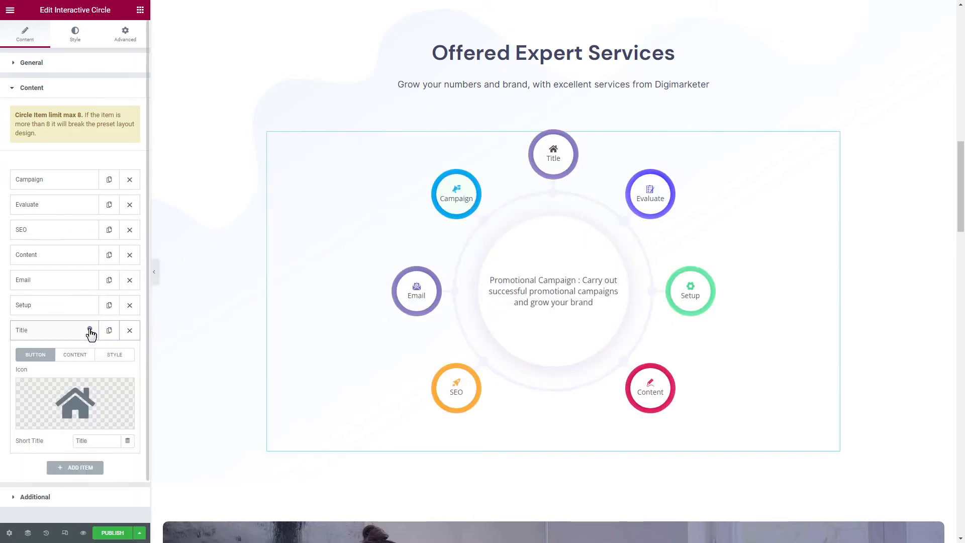
{"action": "left_click", "coordinate": [110, 331]}
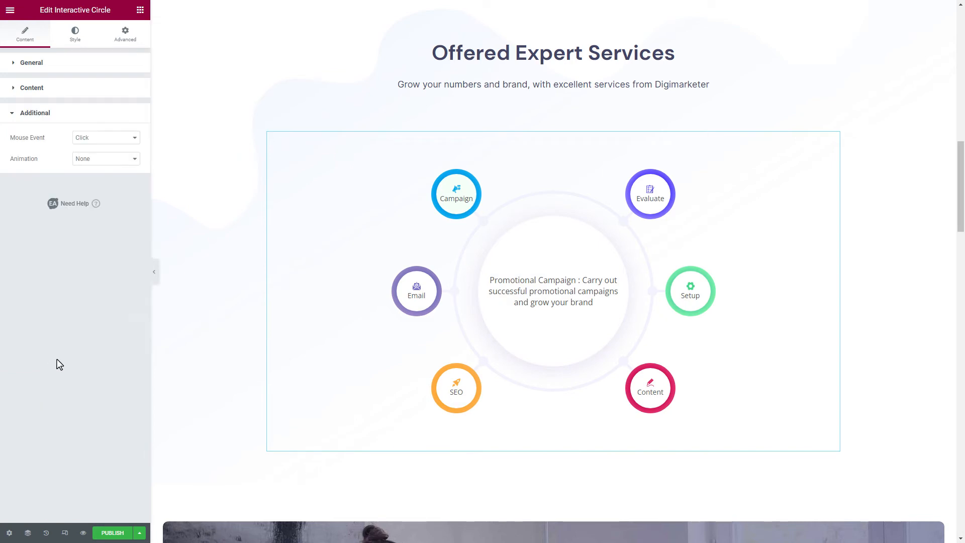
Try the Bounce In and Rotate animations, then set the circle animation to Spinning
{"action": "left_click", "coordinate": [105, 137]}
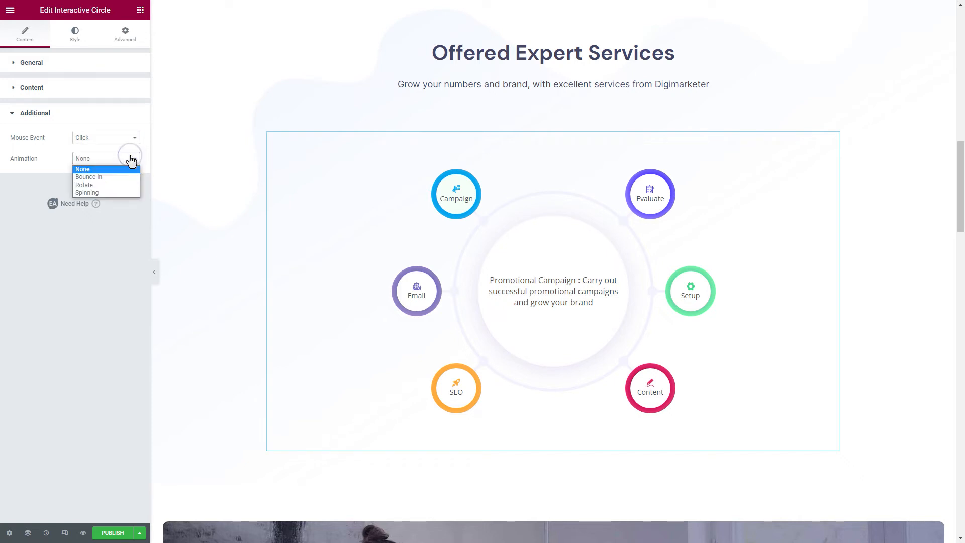
{"action": "left_click", "coordinate": [89, 177]}
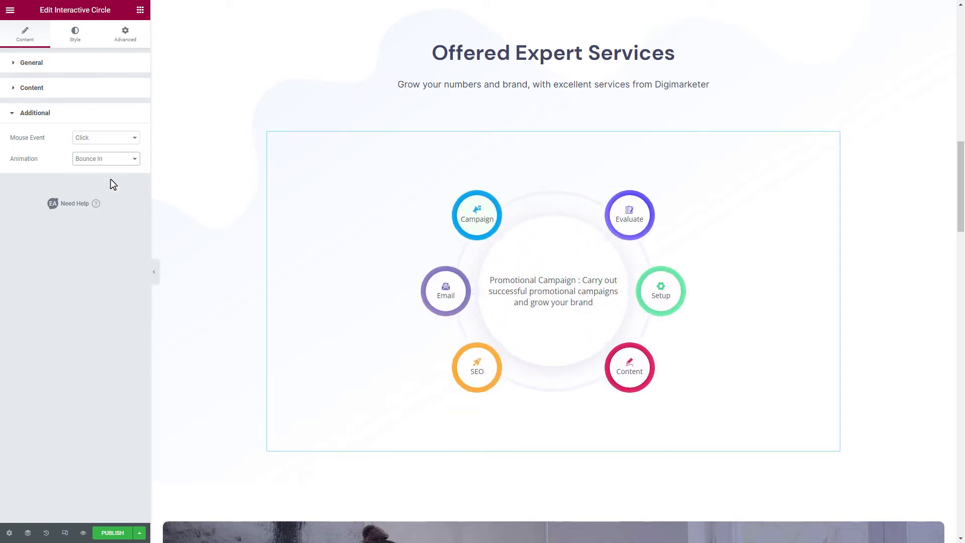
{"action": "left_click", "coordinate": [105, 158]}
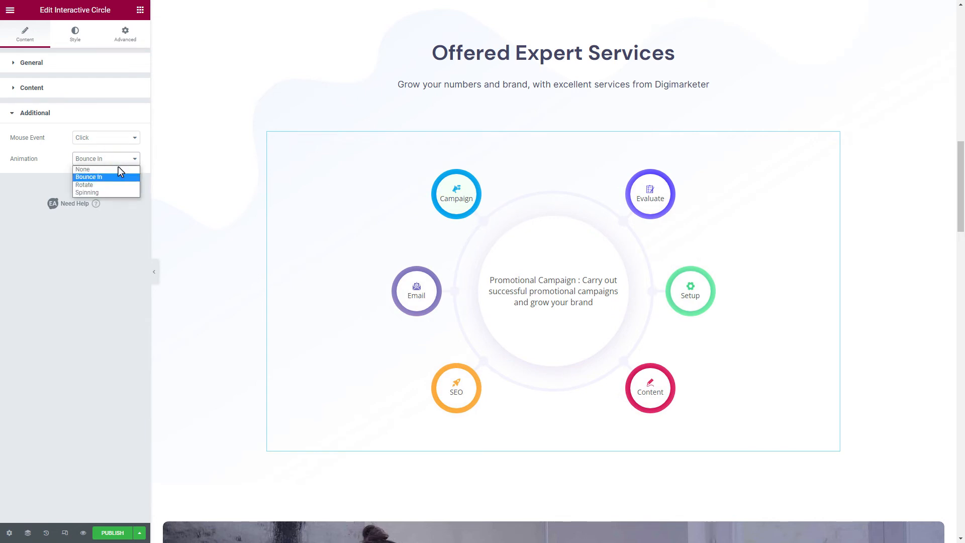
{"action": "left_click", "coordinate": [84, 185]}
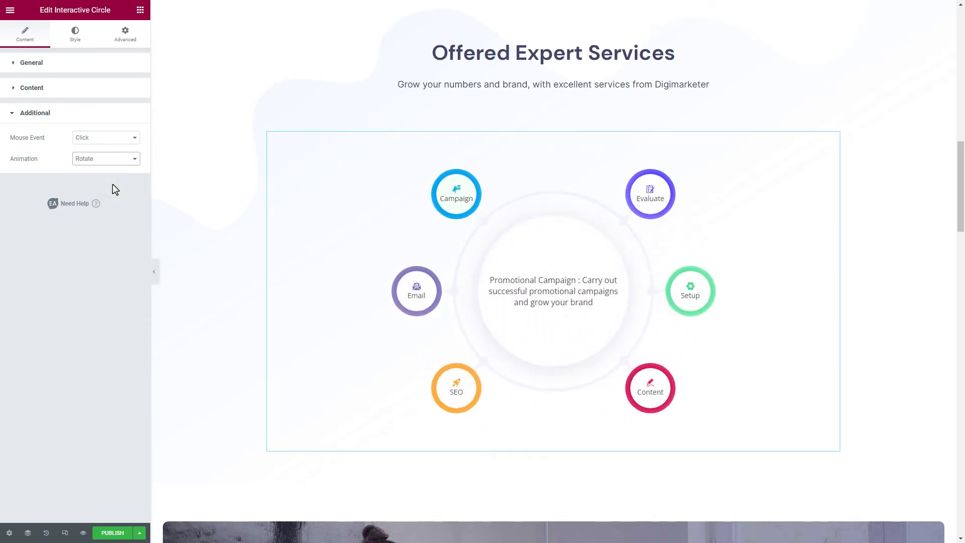
{"action": "left_click", "coordinate": [104, 158]}
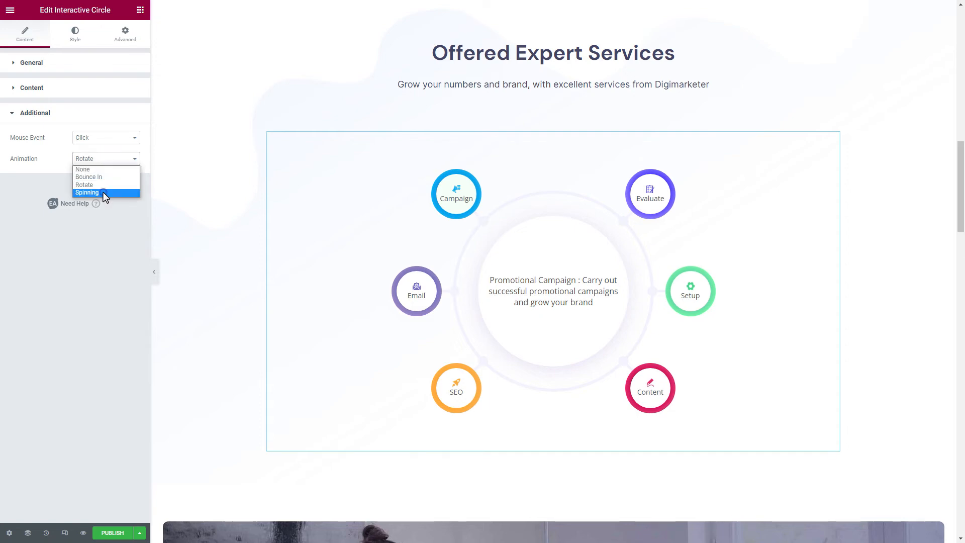
{"action": "left_click", "coordinate": [87, 192]}
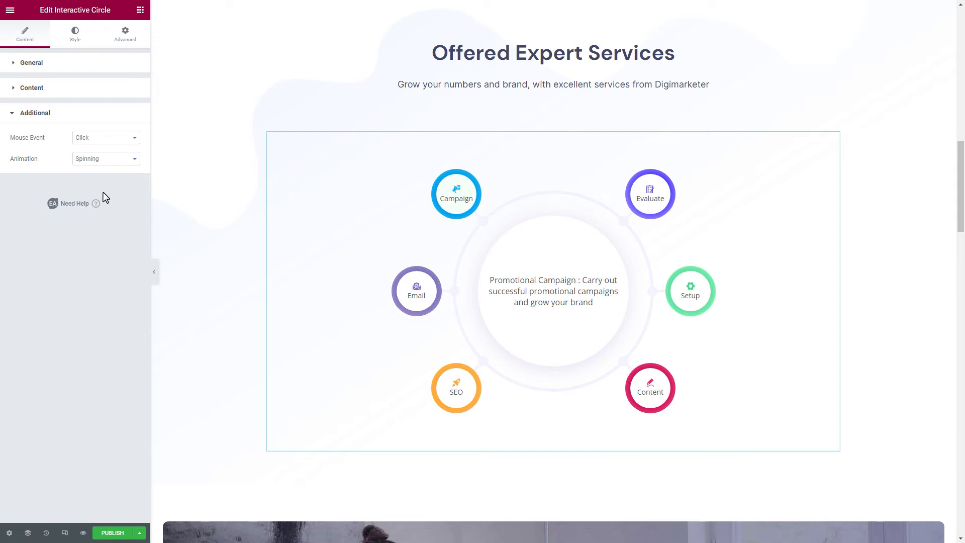
{"action": "mouse_move", "coordinate": [73, 48]}
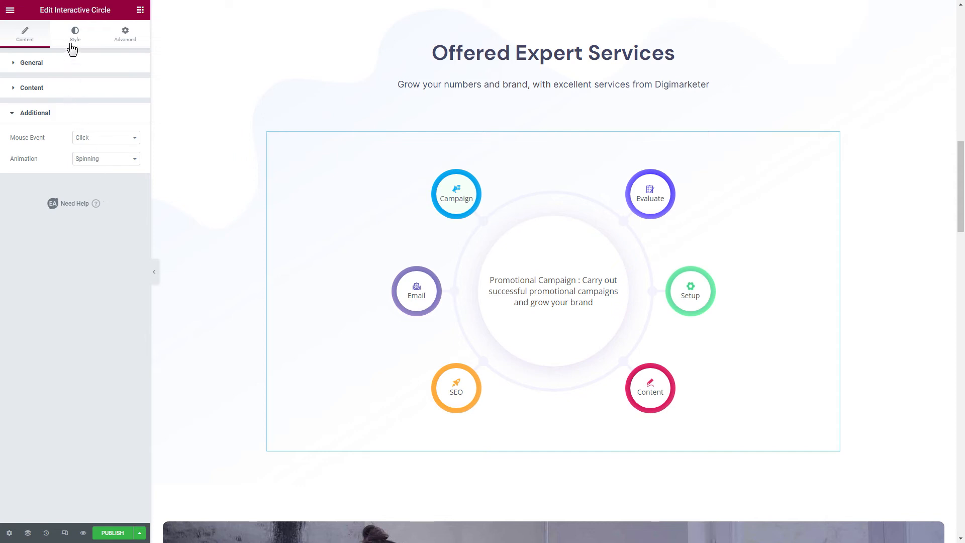
In the Style tab's Item section, set item Width to 110 and Icon Size to 22
{"action": "left_click", "coordinate": [74, 33]}
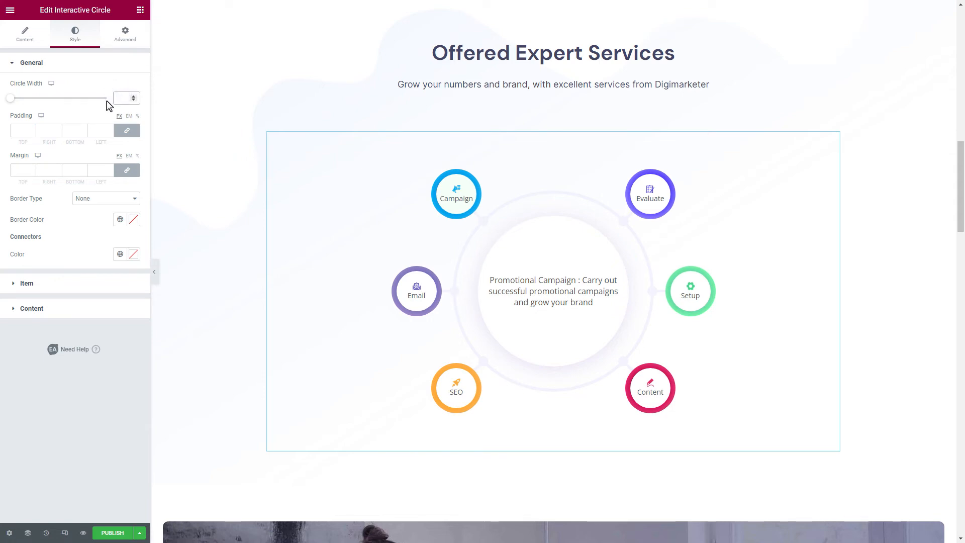
{"action": "left_click_drag", "start_coordinate": [11, 98], "coordinate": [52, 98]}
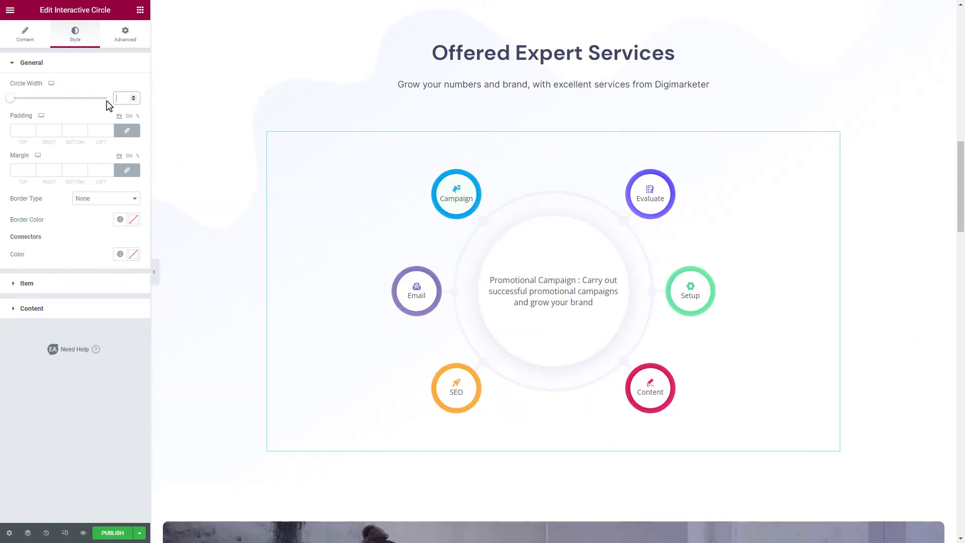
{"action": "left_click", "coordinate": [25, 284]}
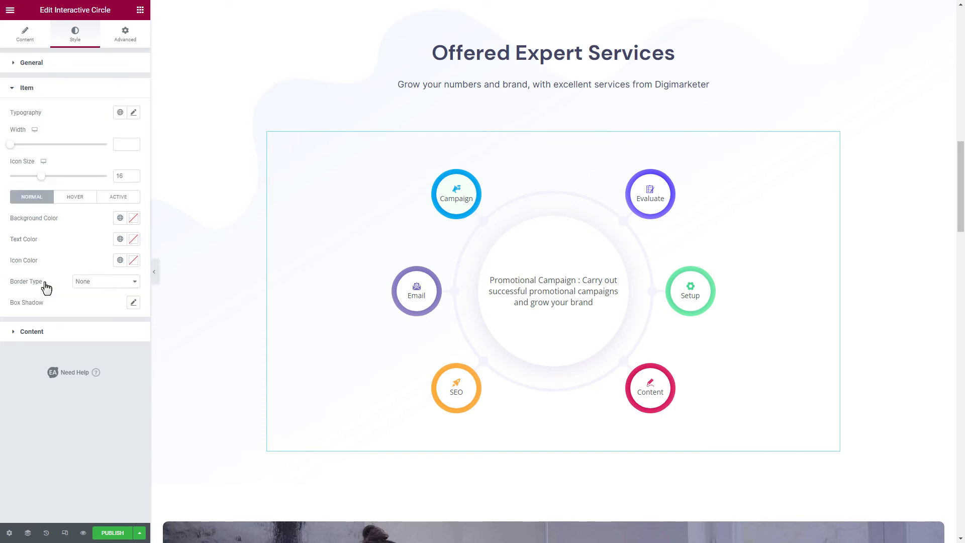
{"action": "mouse_move", "coordinate": [88, 193]}
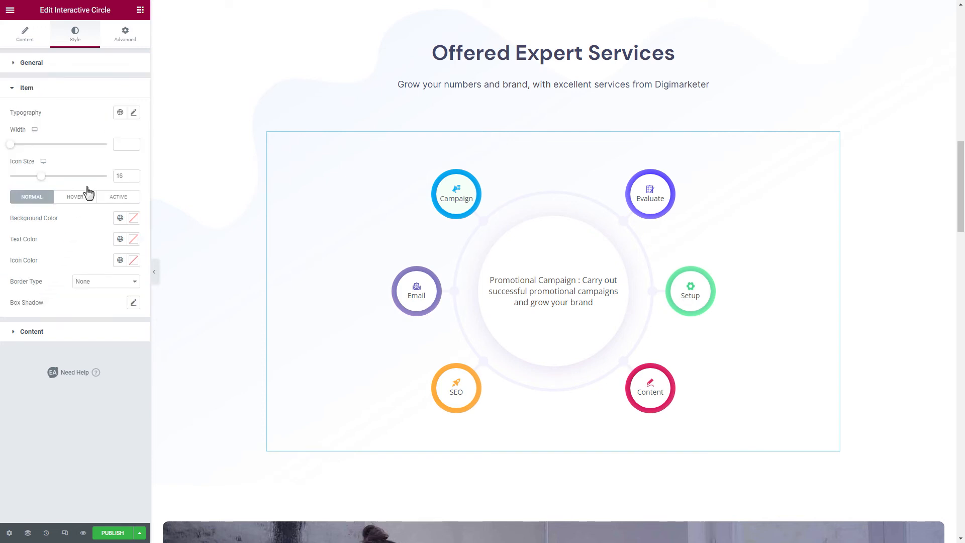
{"action": "left_click_drag", "start_coordinate": [11, 144], "coordinate": [65, 144]}
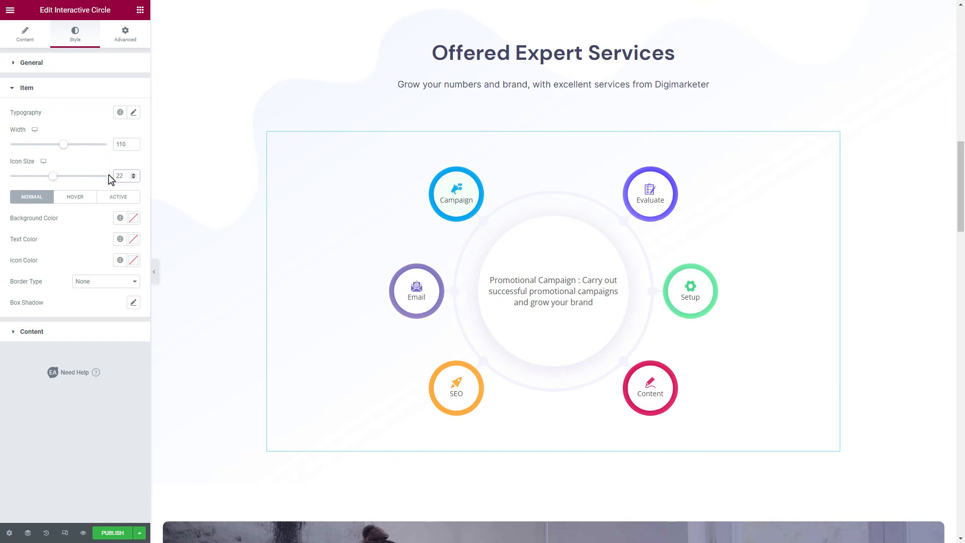
Review the Hover and Active item colours, leaving the active background unchanged
{"action": "left_click", "coordinate": [75, 197]}
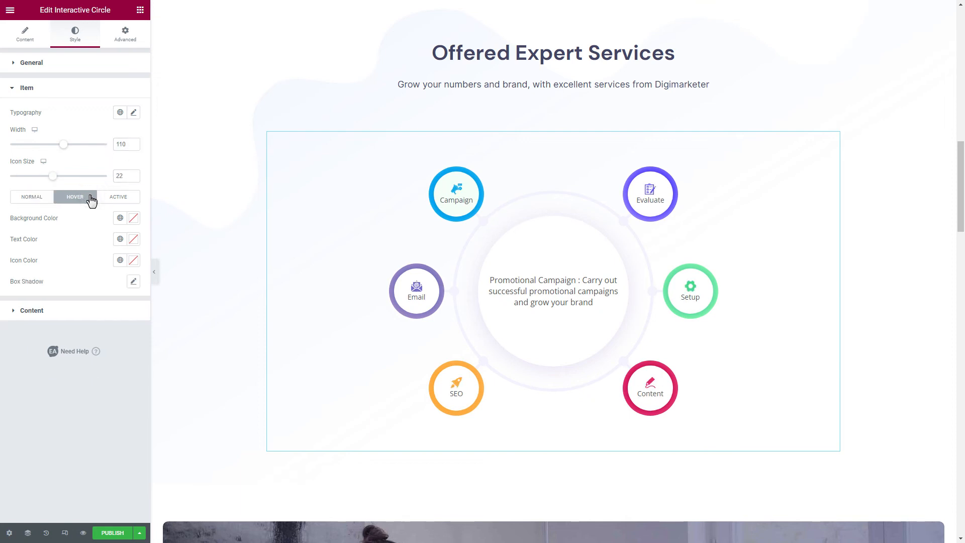
{"action": "left_click", "coordinate": [118, 196]}
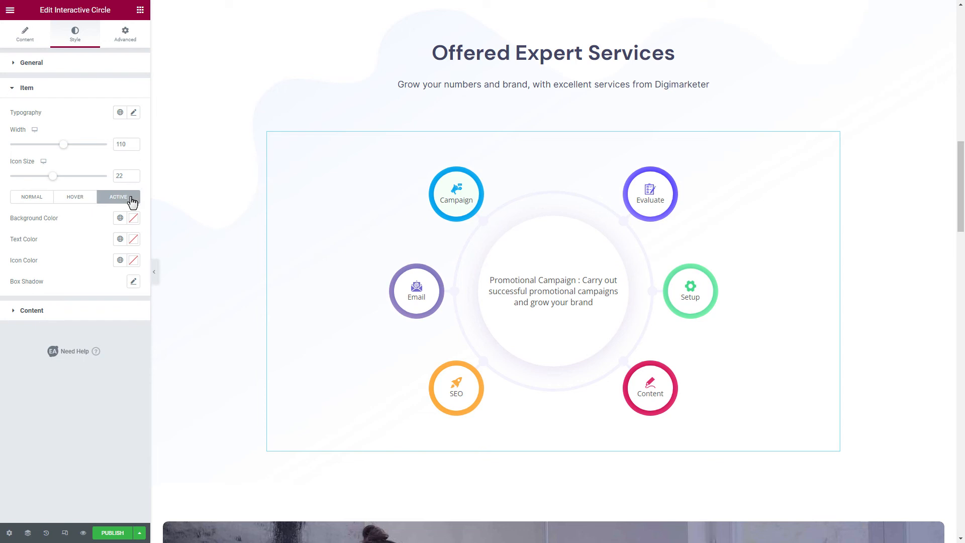
{"action": "left_click", "coordinate": [133, 218]}
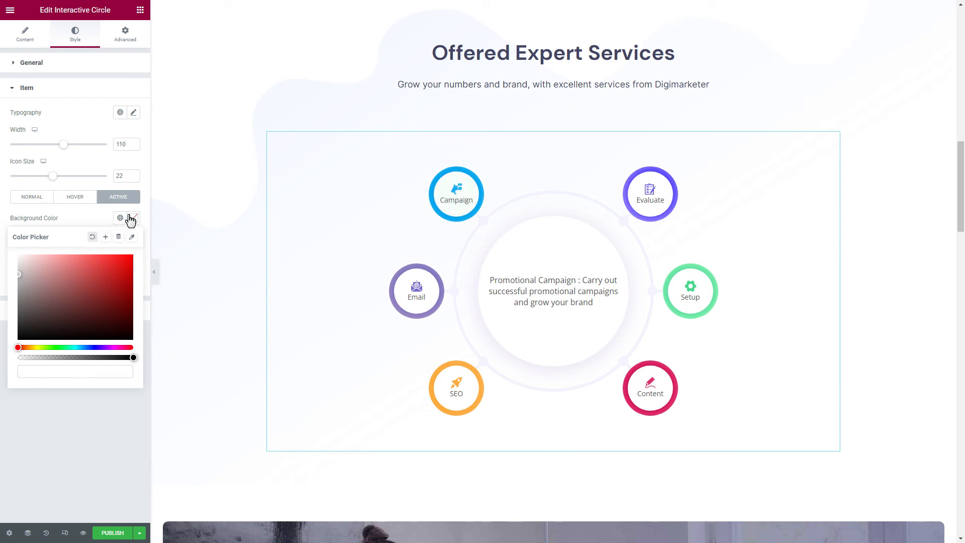
{"action": "left_click", "coordinate": [127, 219]}
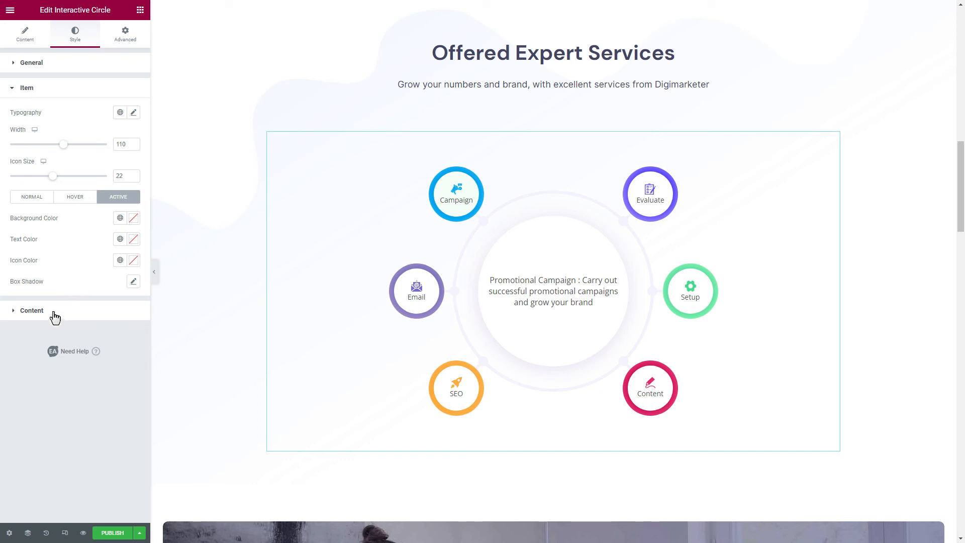
Expand Style > Content and preview the Evaluate and Content descriptions on the canvas
{"action": "left_click", "coordinate": [31, 311]}
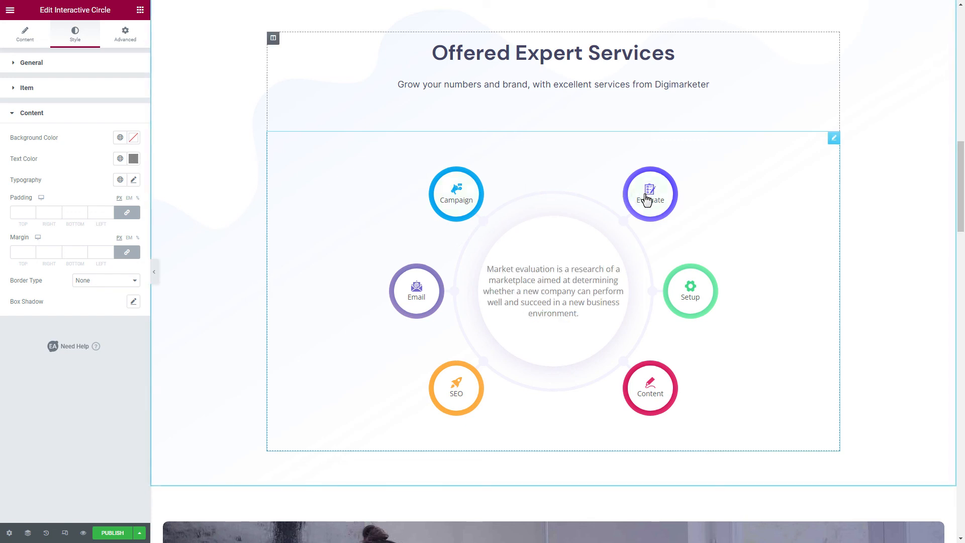
{"action": "left_click", "coordinate": [649, 388]}
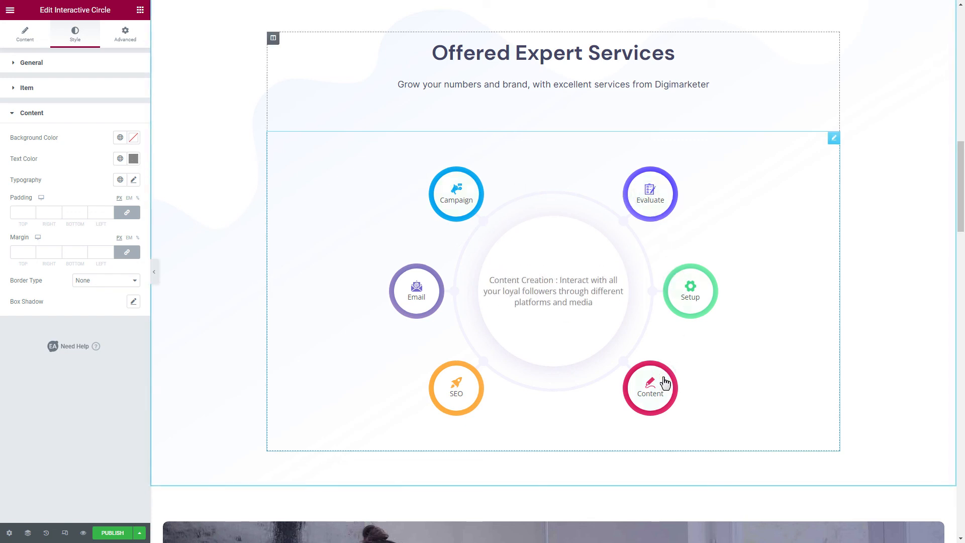
{"action": "left_click", "coordinate": [456, 193]}
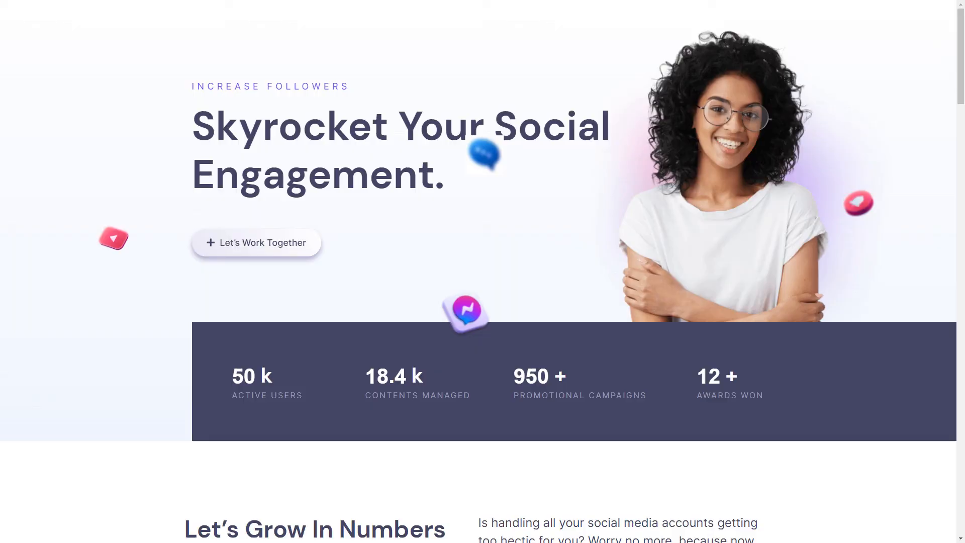
Scroll the live page down to the spinning Offered Expert Services circle
{"action": "scroll", "scroll_direction": "down", "scroll_amount": 3}
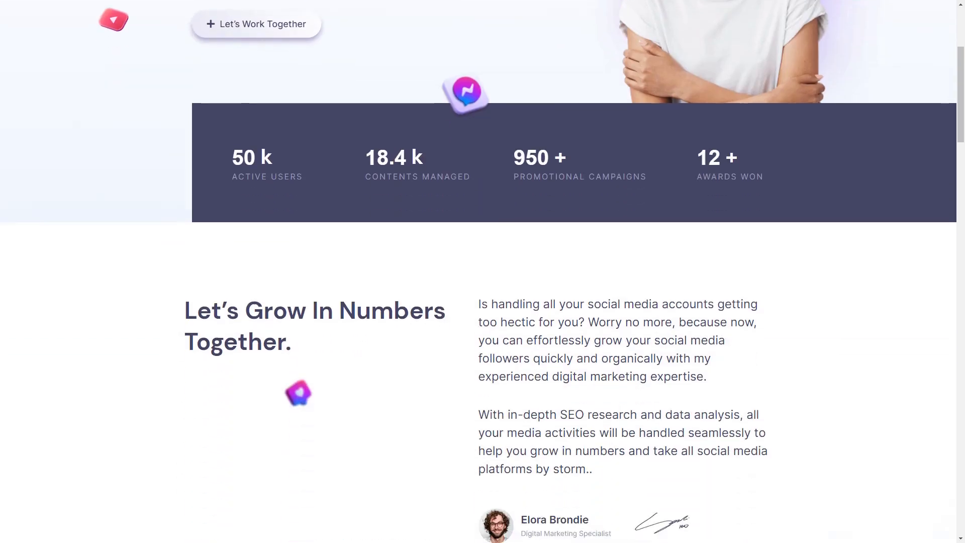
{"action": "scroll", "scroll_direction": "down", "scroll_amount": 3}
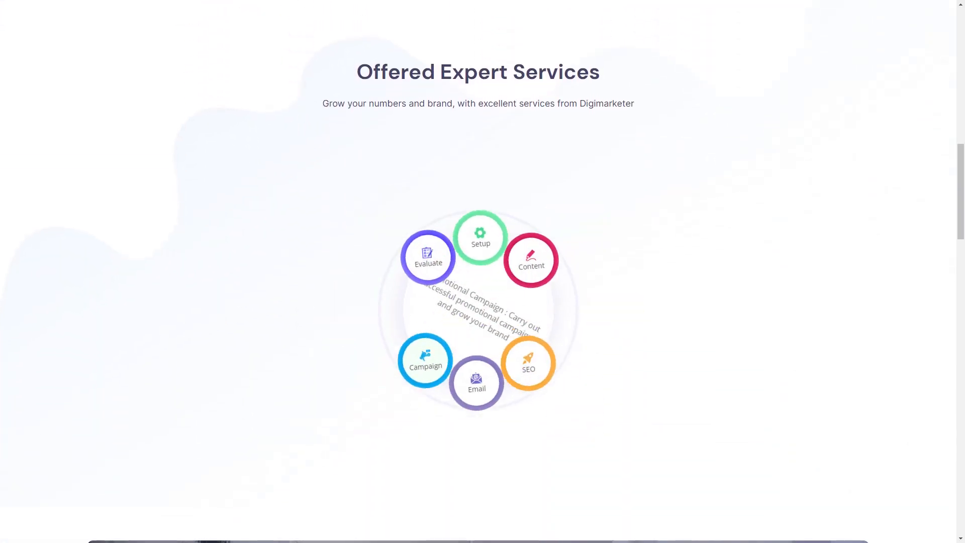